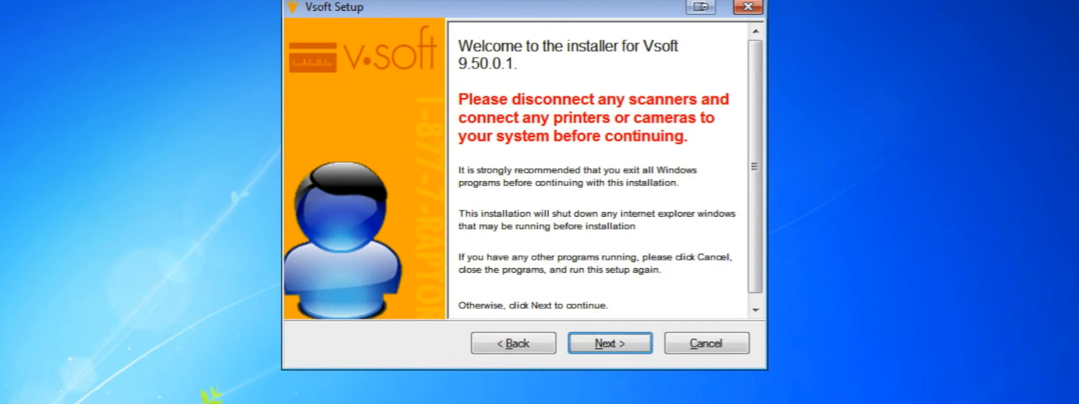
Step: Continue past the welcome page to the previous-versions uninstall list
{"action": "left_click", "coordinate": [609, 344]}
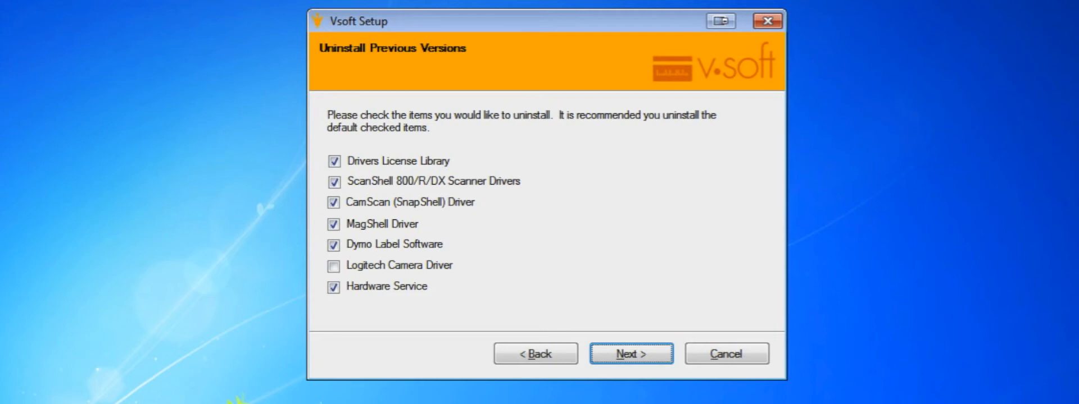
Step: Keep the default removals and the ScanShell 800DX hardware selection, reaching package selection
{"action": "left_click", "coordinate": [630, 354]}
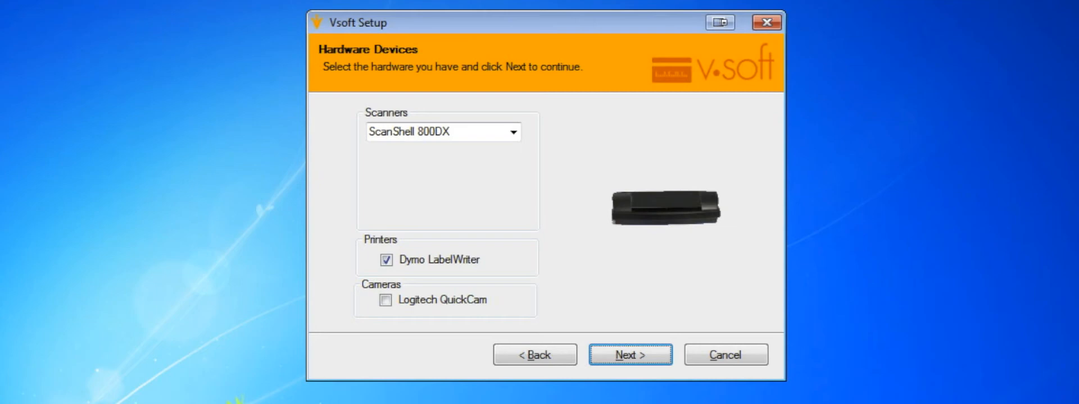
{"action": "left_click", "coordinate": [629, 353]}
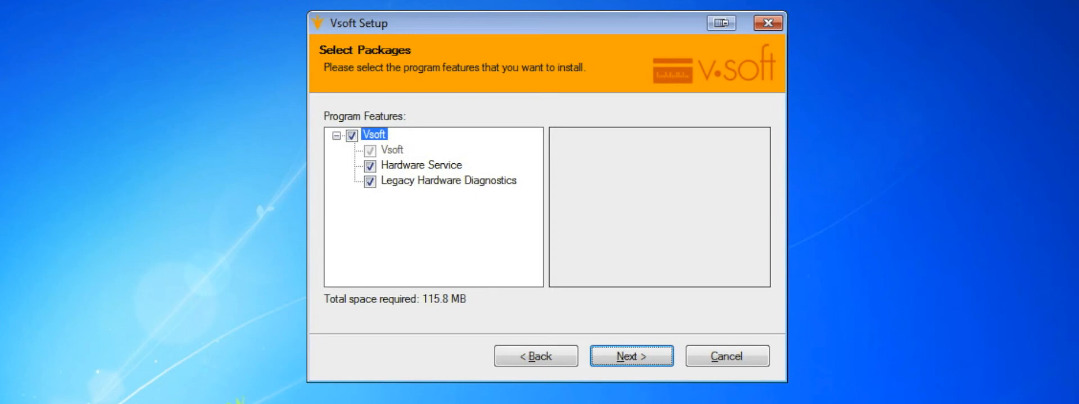
Step: Keep all program features and start installing Vsoft 9.50.0.1 into the default folder
{"action": "left_click", "coordinate": [630, 356]}
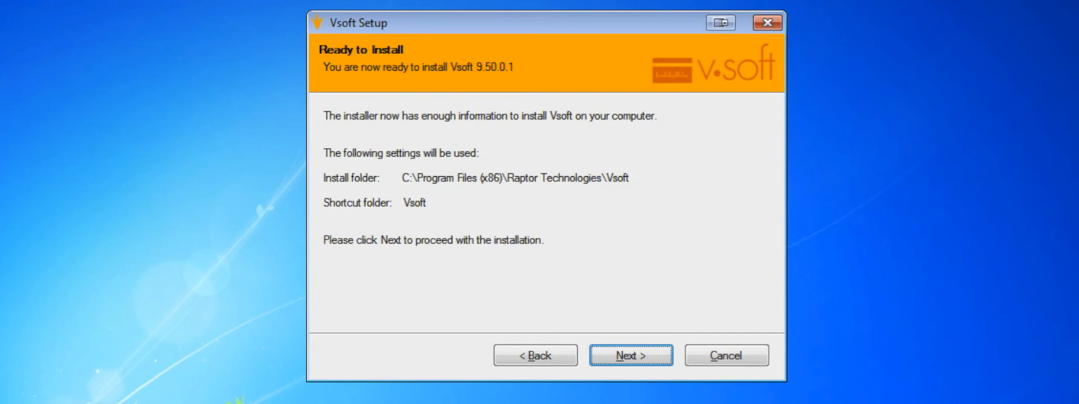
{"action": "left_click", "coordinate": [629, 356]}
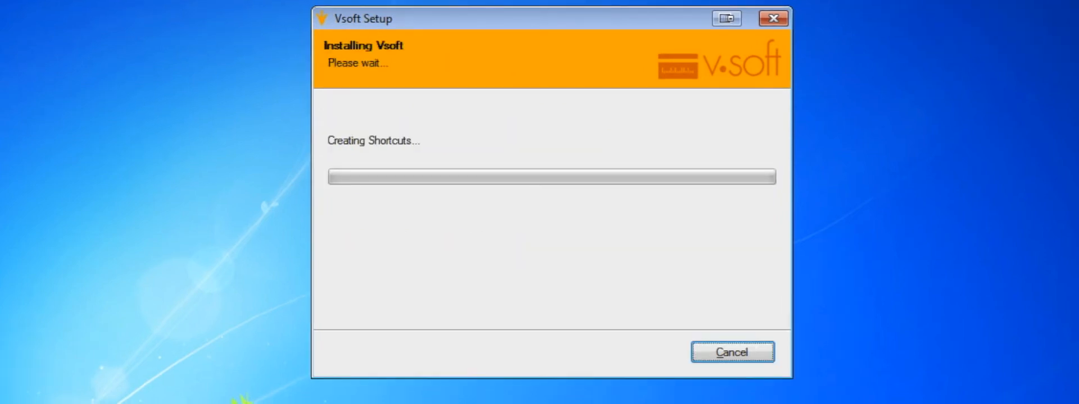